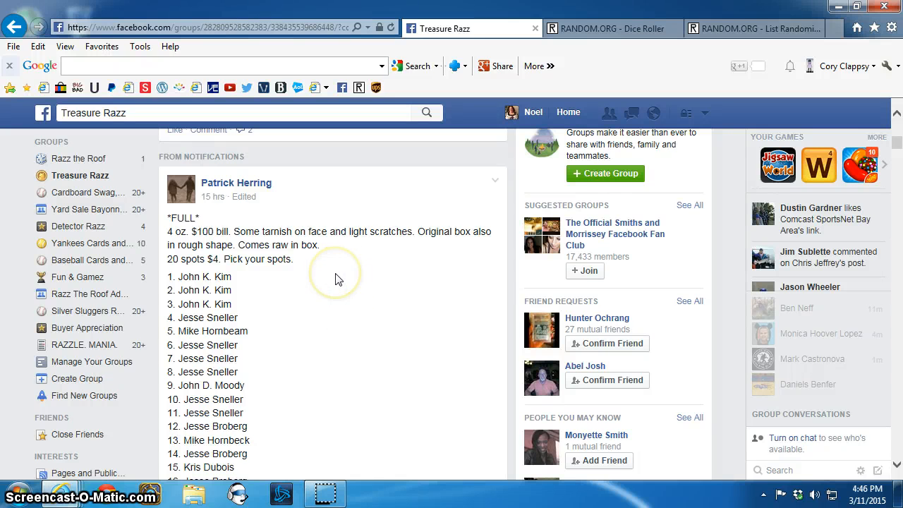
Copy the Treasure Razz post's 20-spot list, then scroll down to the latest comments.
scroll(down, 3)
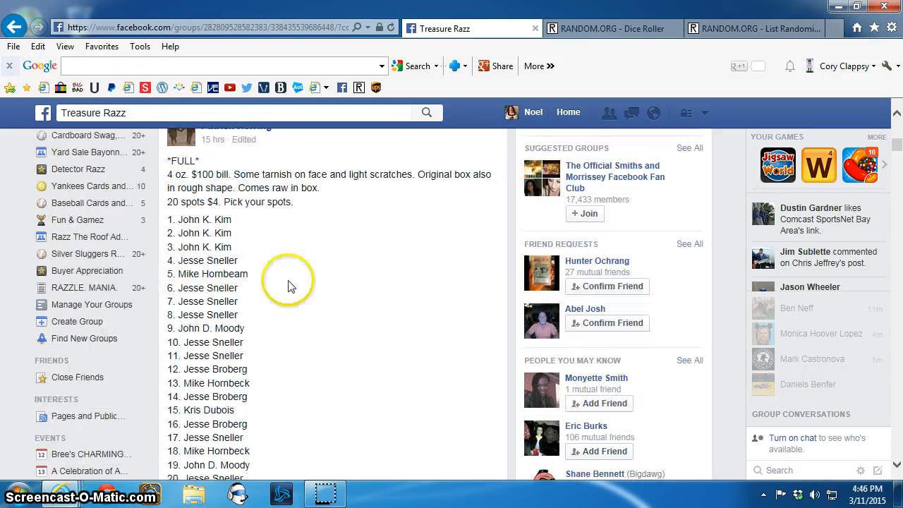
mouse_move(157, 238)
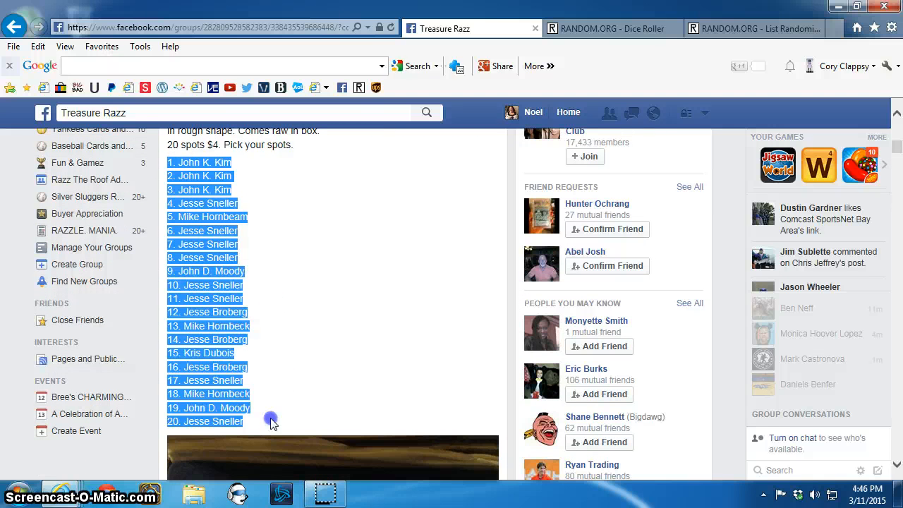
right_click(272, 420)
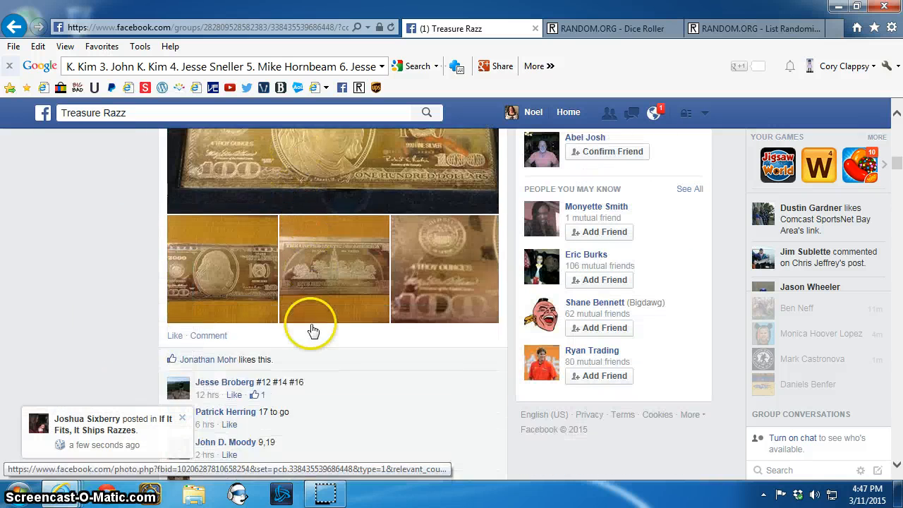
scroll(down, 3)
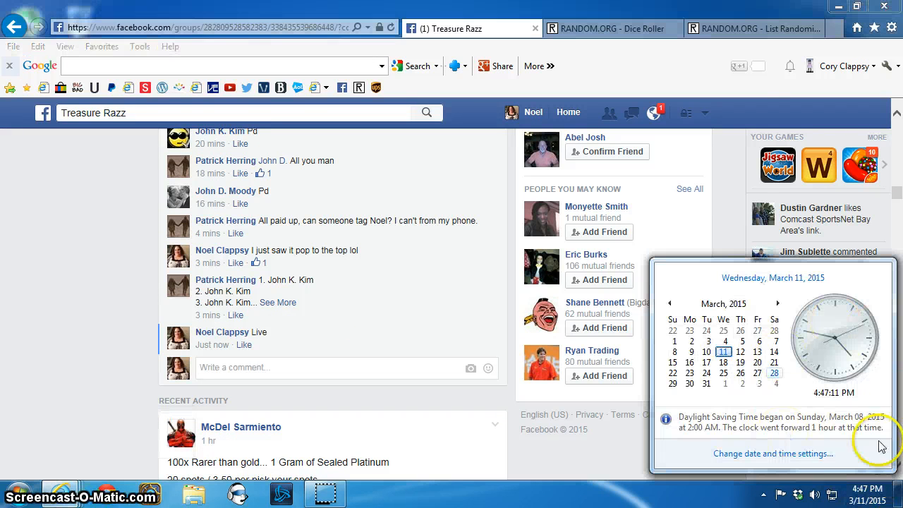
mouse_move(758, 121)
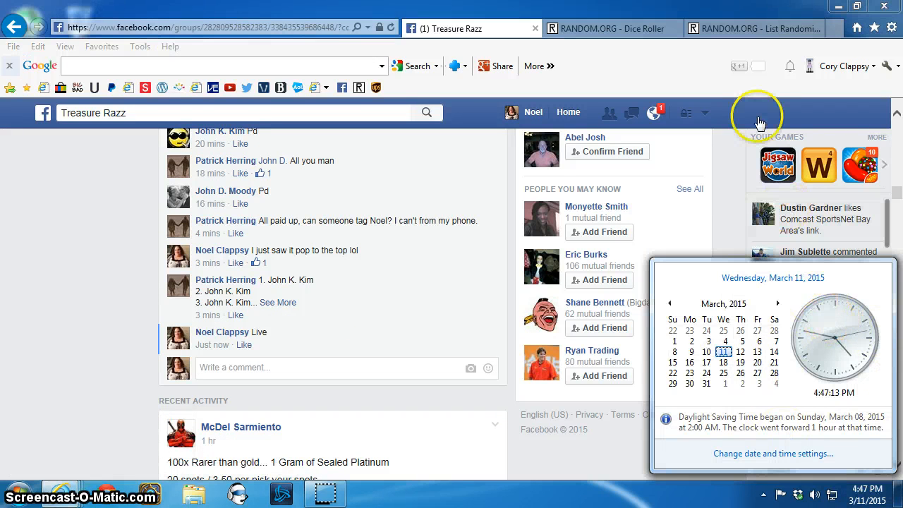
Paste the 20 spot names into the List Randomizer field and scroll through to check them.
right_click(315, 407)
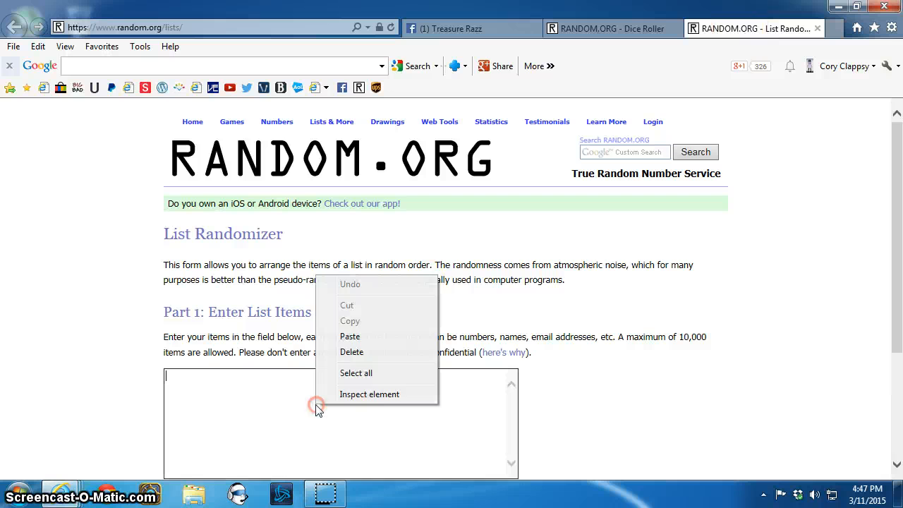
click(350, 336)
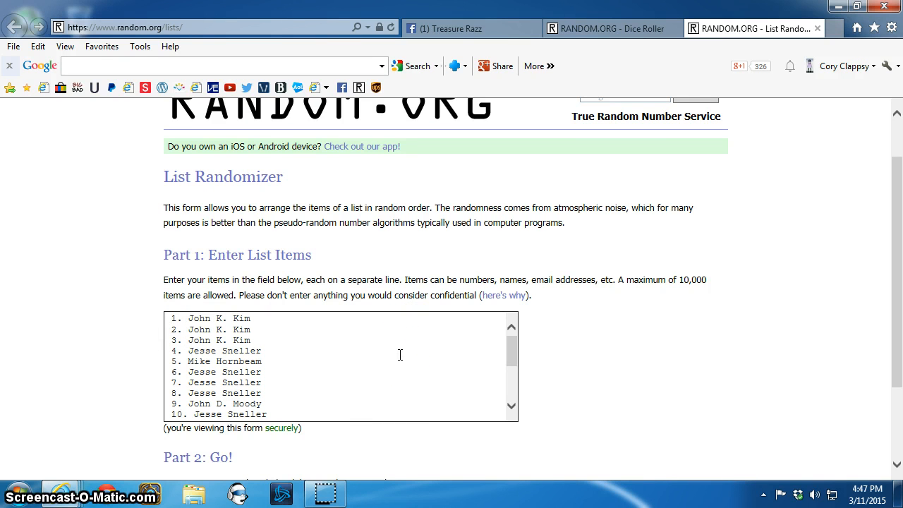
scroll(down, 3)
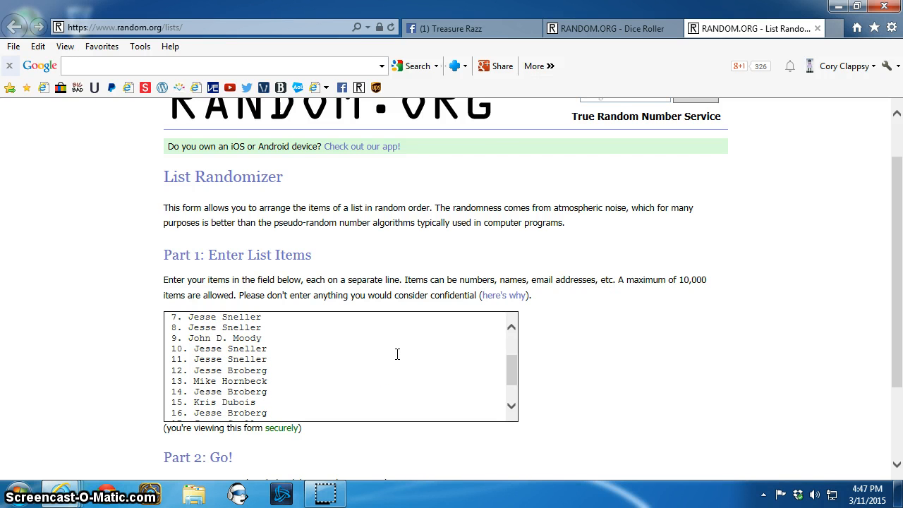
scroll(down, 3)
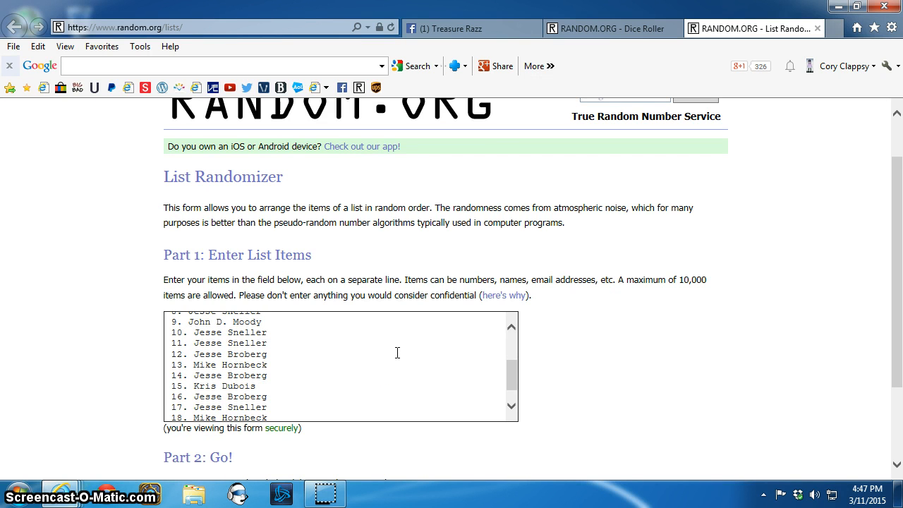
scroll(down, 3)
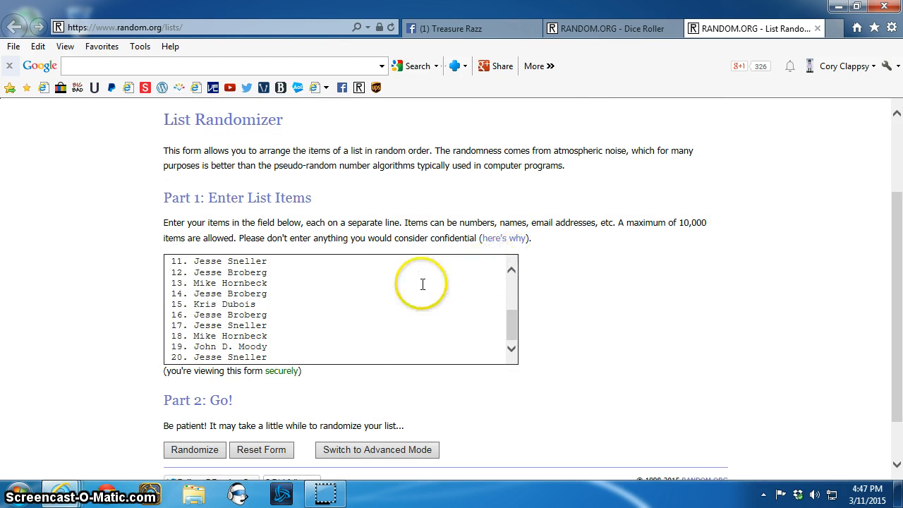
mouse_move(559, 134)
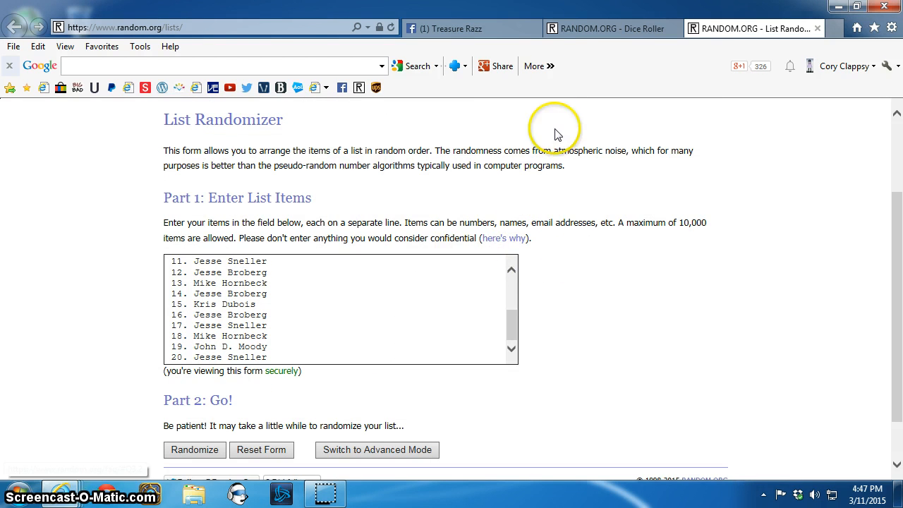
Roll two dice on the Dice Roller (both fives), then return to the List Randomizer.
click(618, 28)
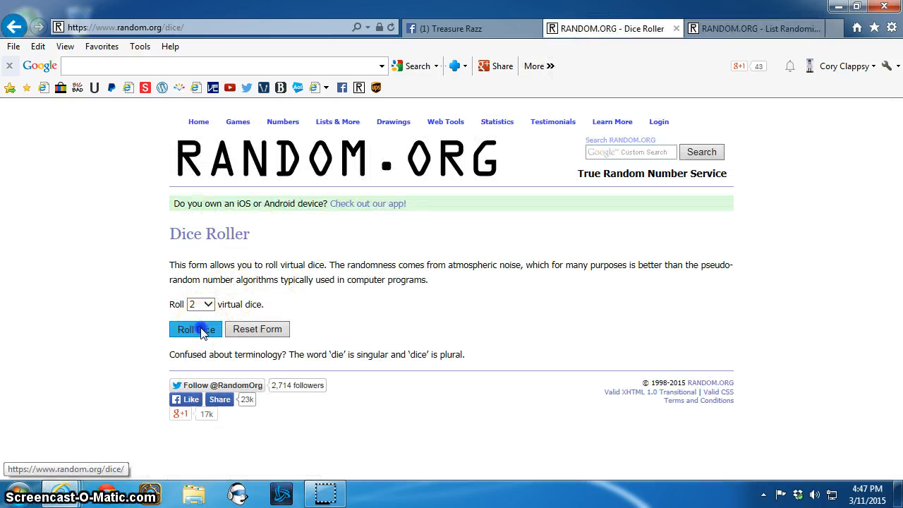
click(195, 329)
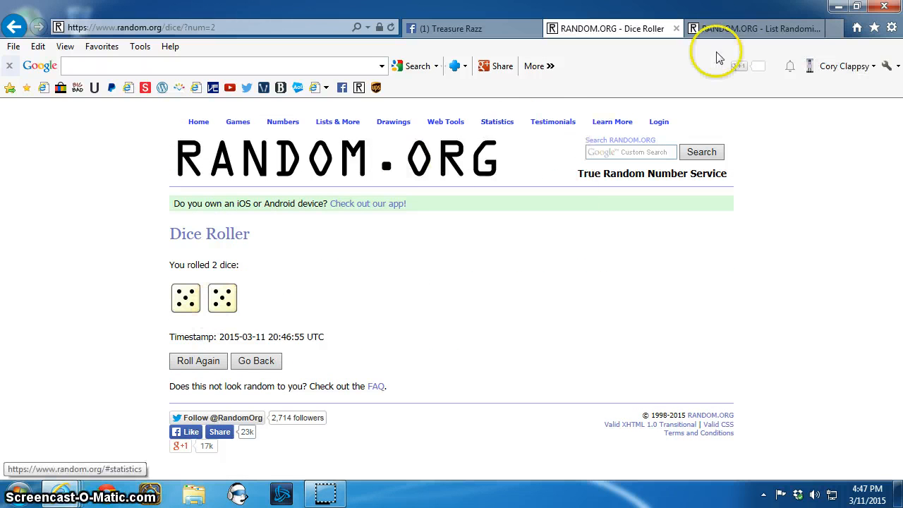
click(761, 28)
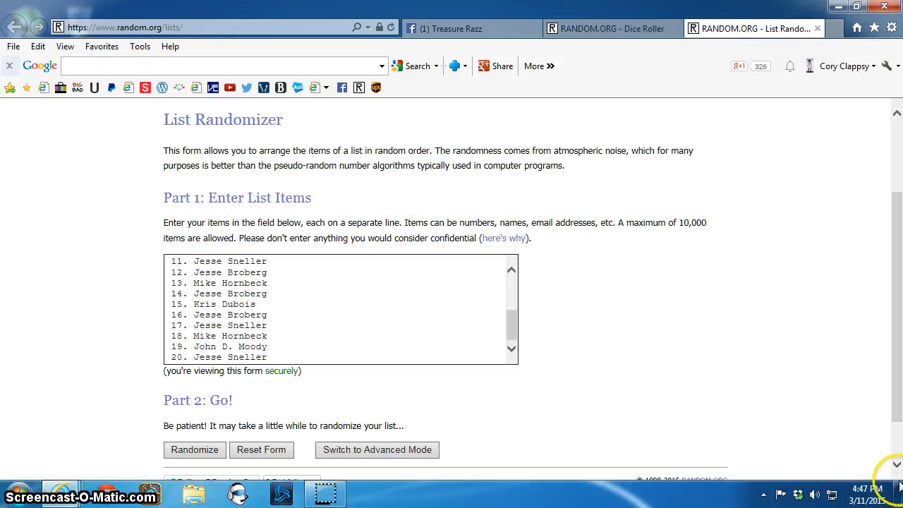
Check the current time on the taskbar clock, then scroll the randomizer page.
click(867, 492)
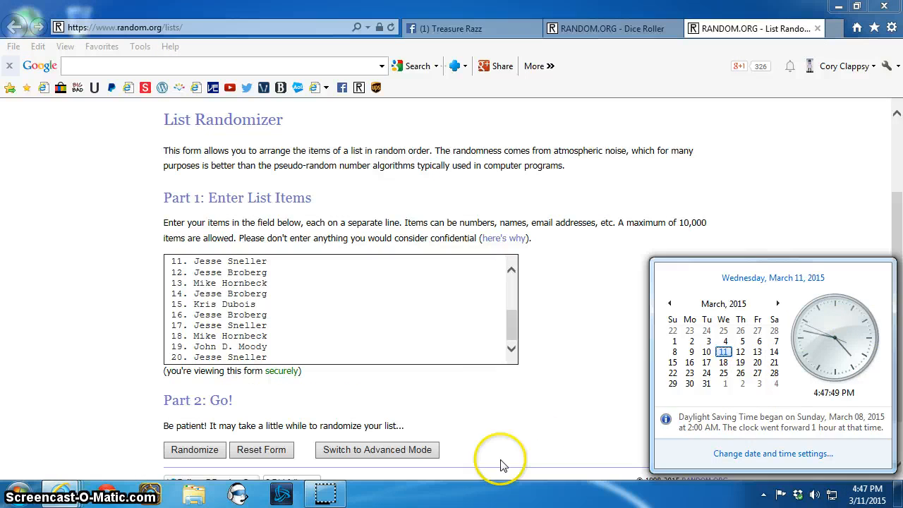
click(195, 450)
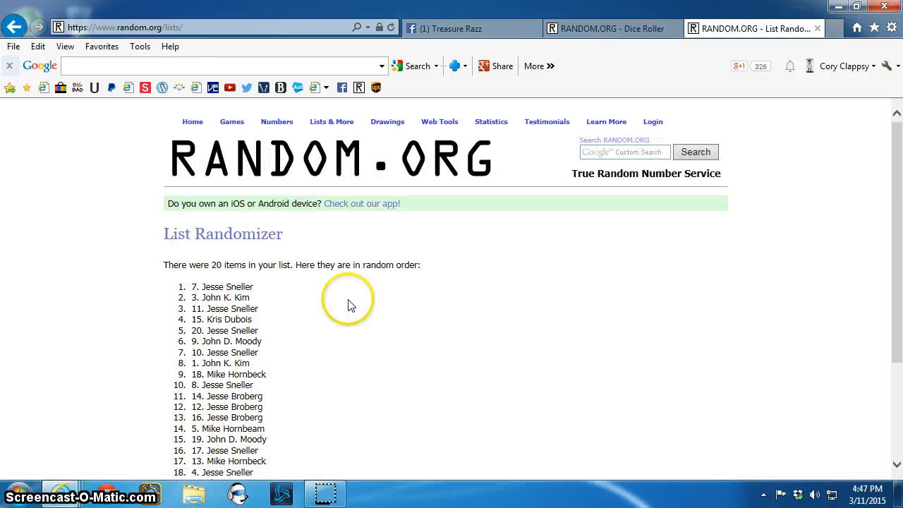
scroll(down, 3)
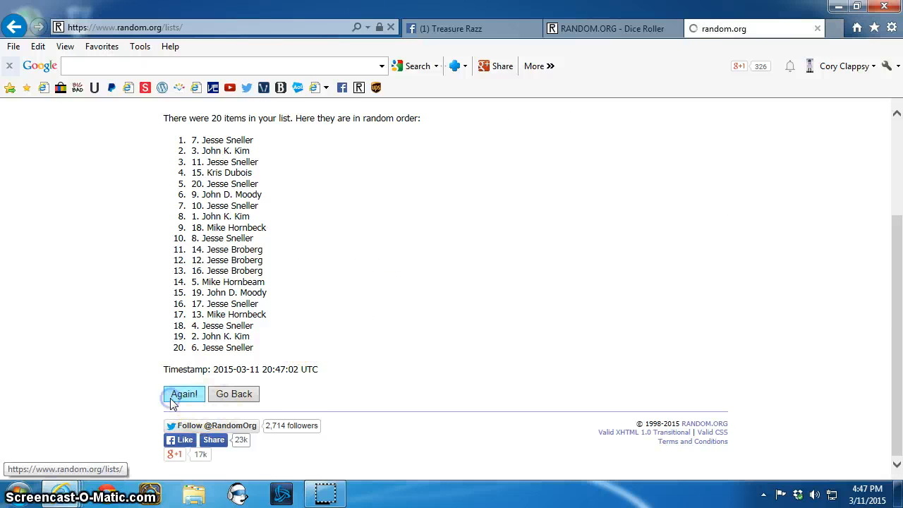
Reshuffle the 20-spot list repeatedly until its tenth randomization.
click(183, 394)
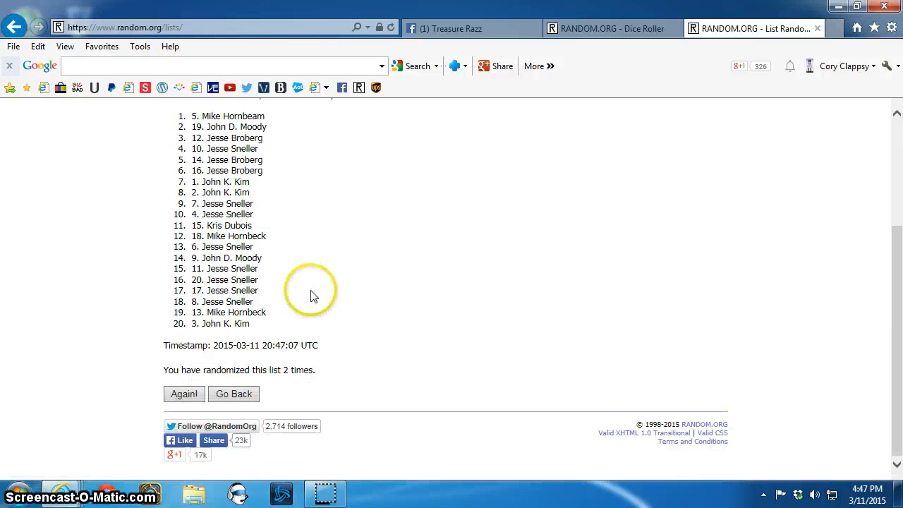
click(184, 394)
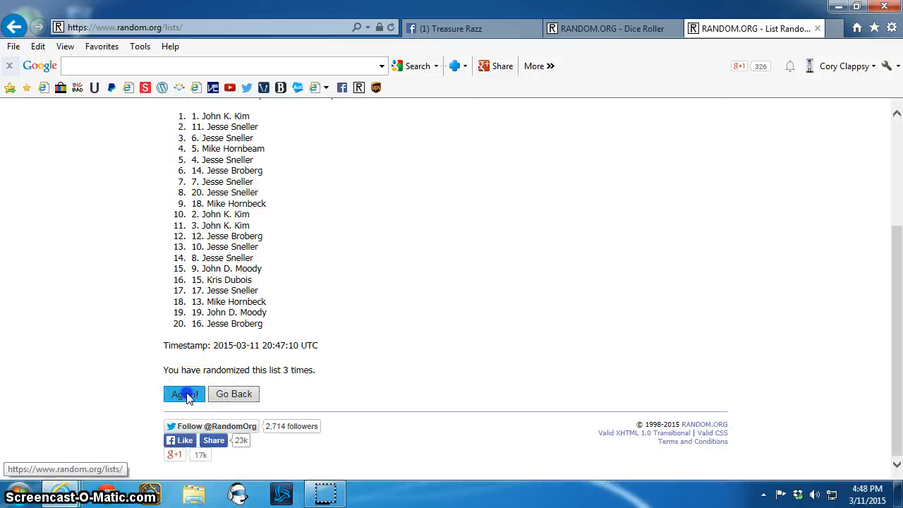
click(184, 395)
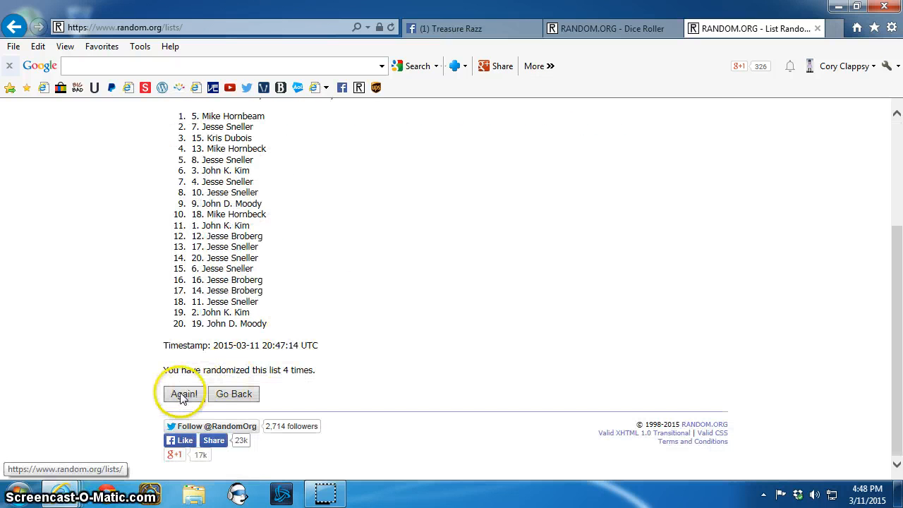
click(183, 393)
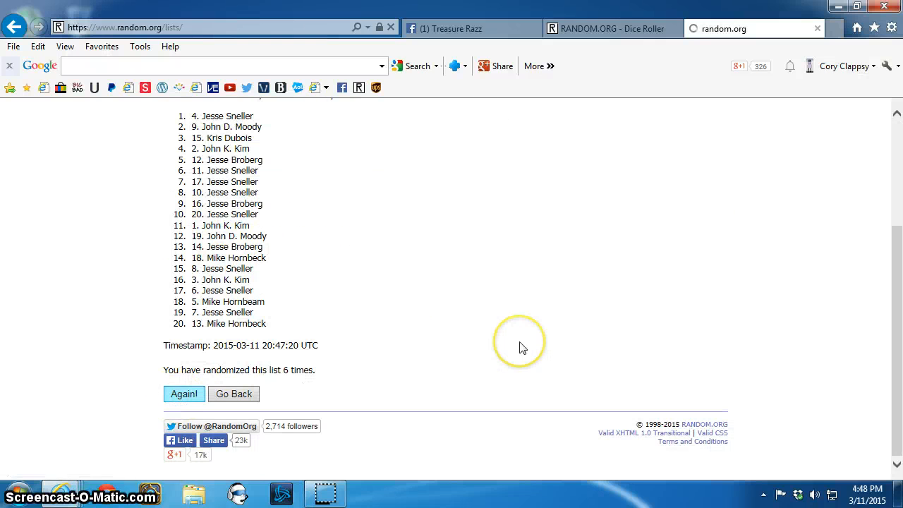
click(184, 394)
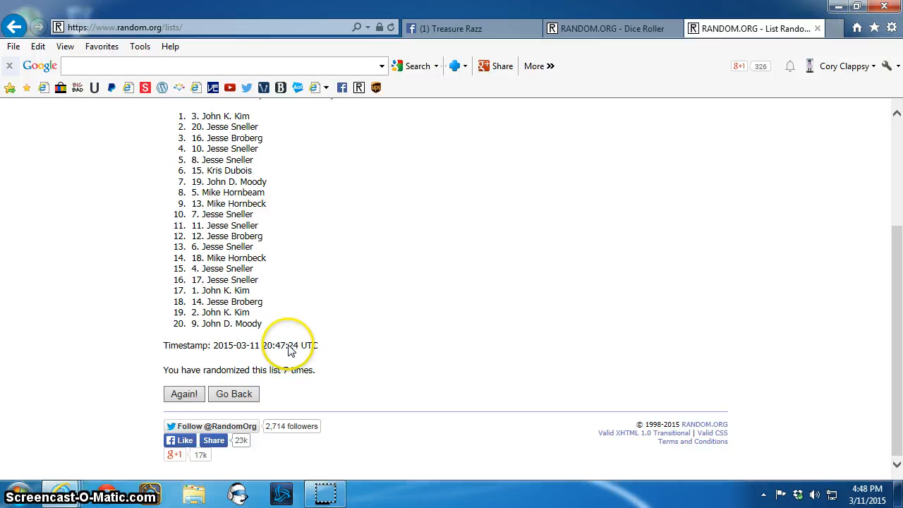
click(183, 394)
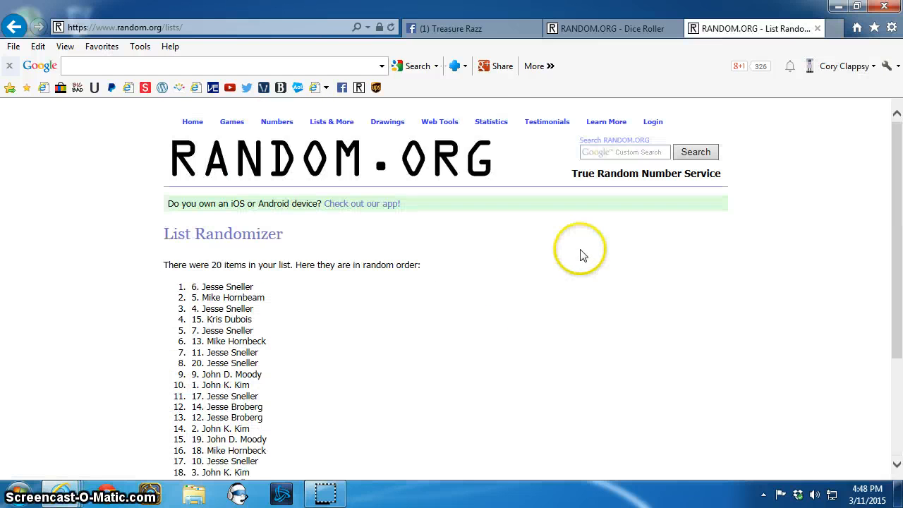
scroll(down, 3)
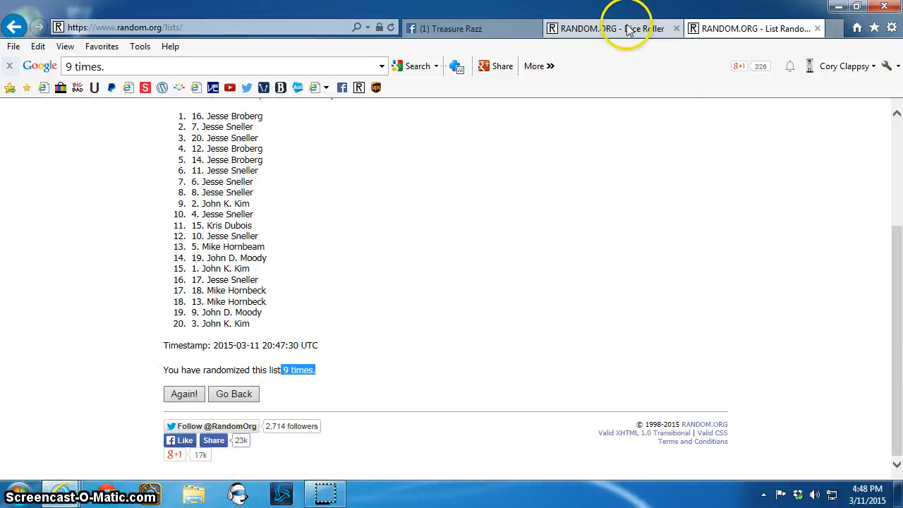
click(614, 28)
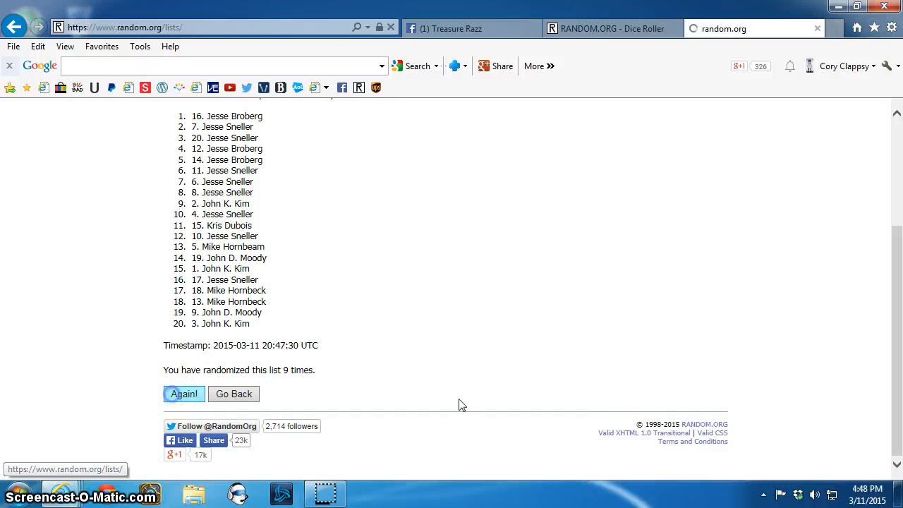
click(183, 394)
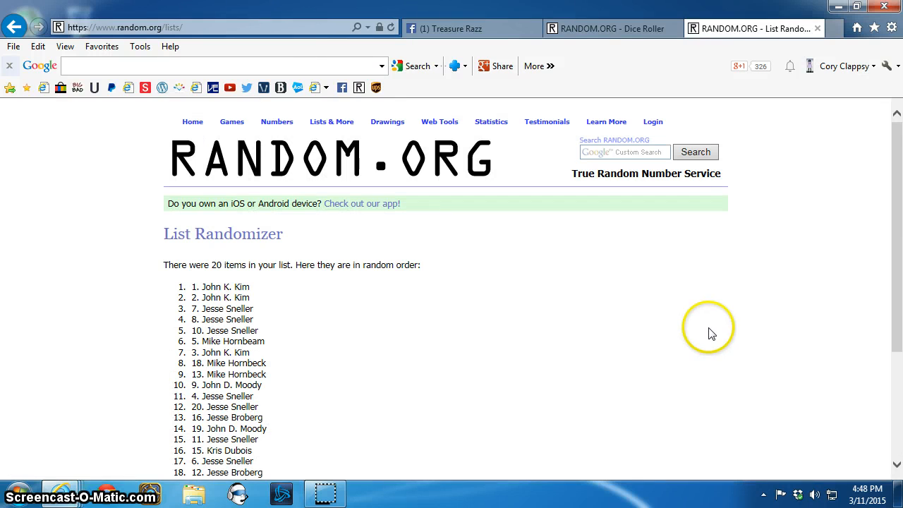
mouse_move(667, 290)
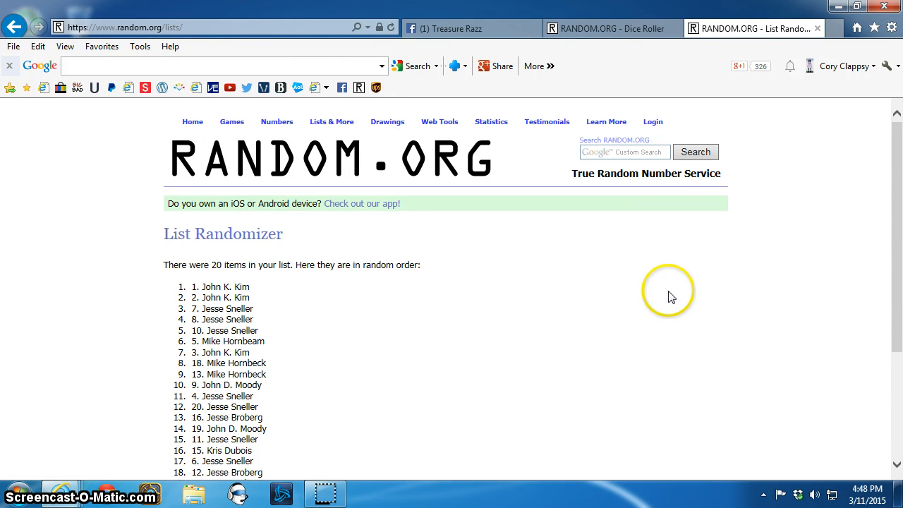
mouse_move(616, 287)
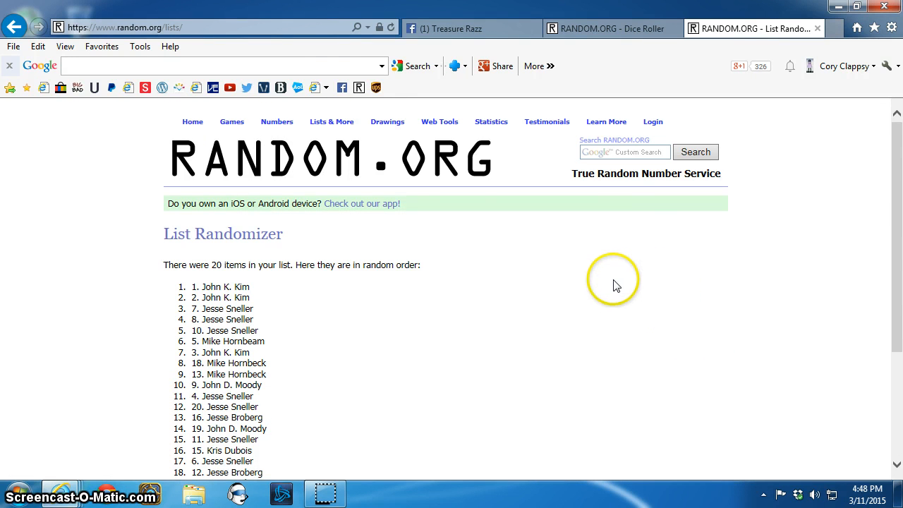
mouse_move(609, 266)
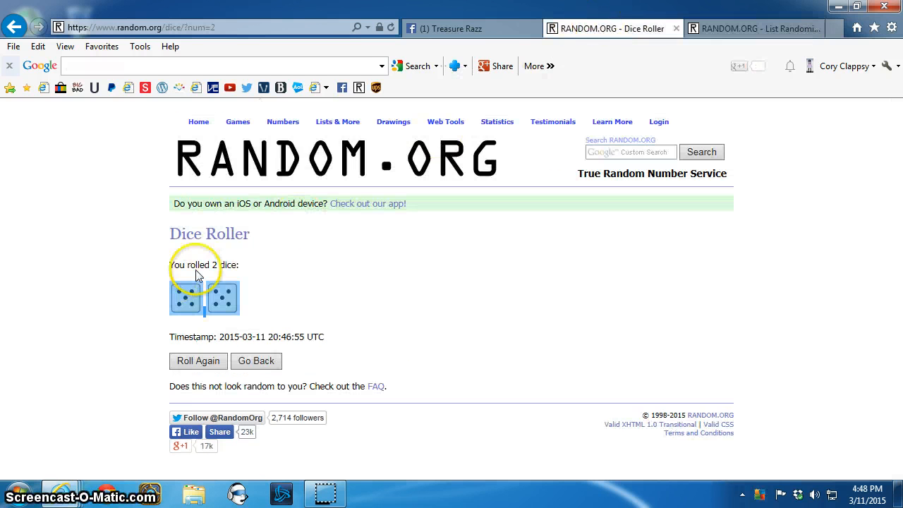
Comment 'Done' on the Treasure Razz thread and show the current date and time.
click(467, 28)
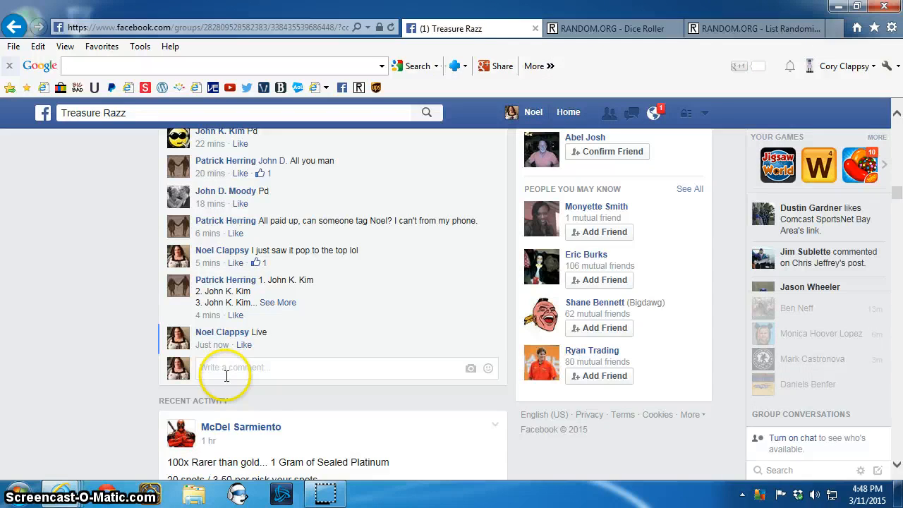
text(D)
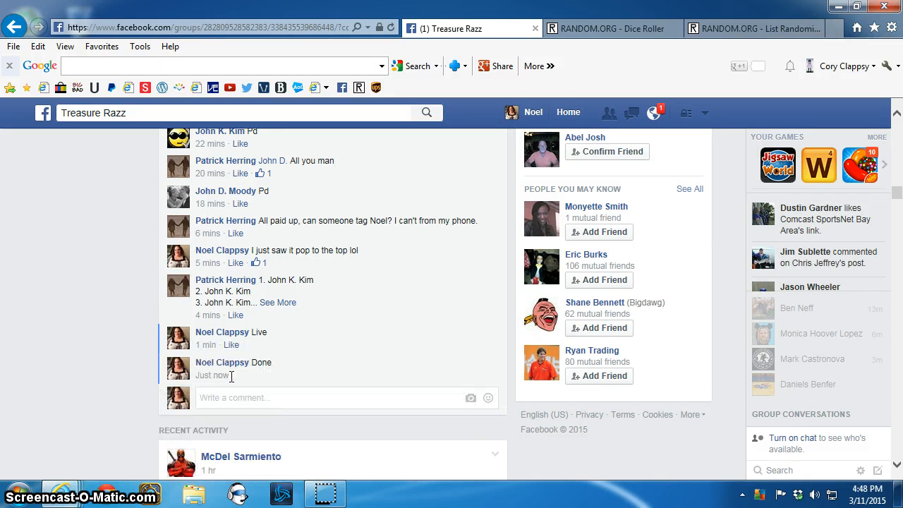
click(882, 496)
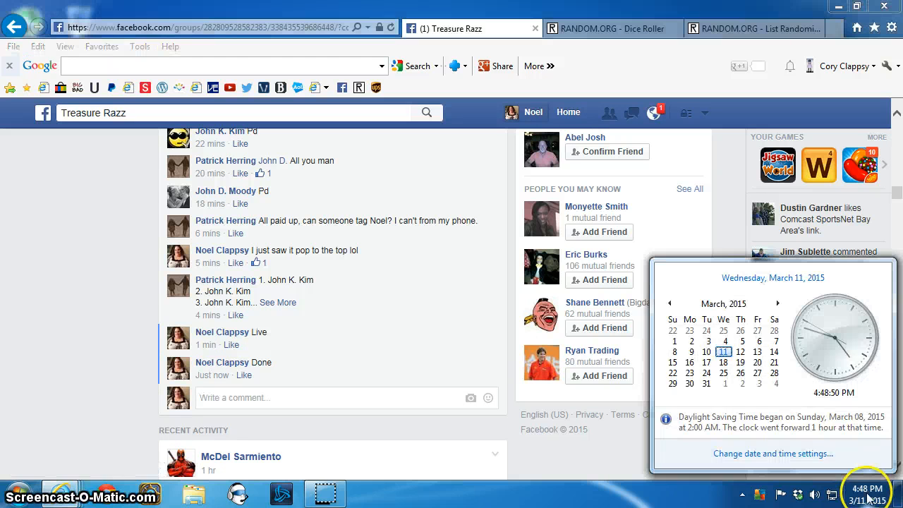